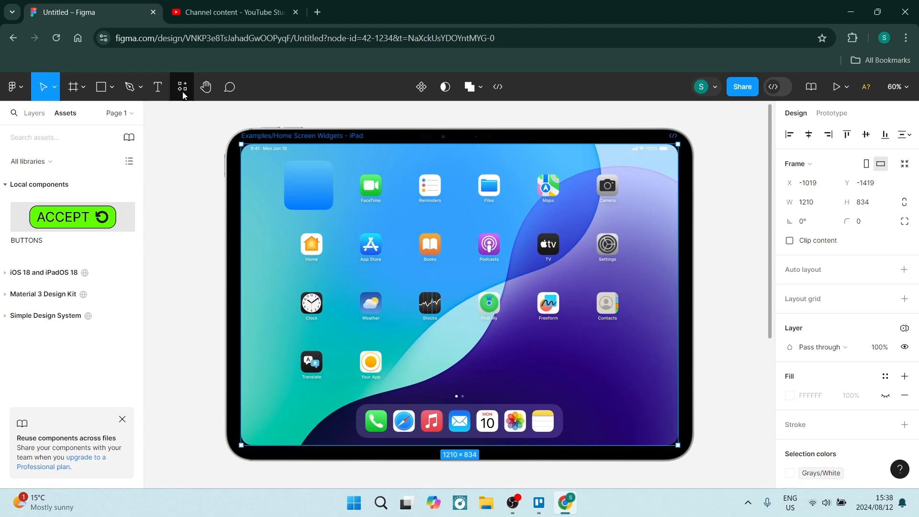
- Search community plugins for 'ANAMA' and open the Anima – Figma to Code details page
left_click(182, 87)
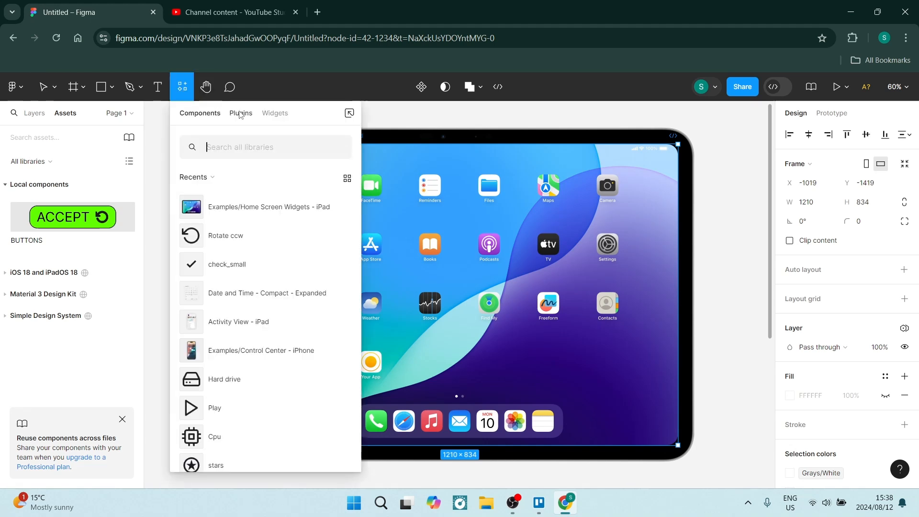
left_click(240, 113)
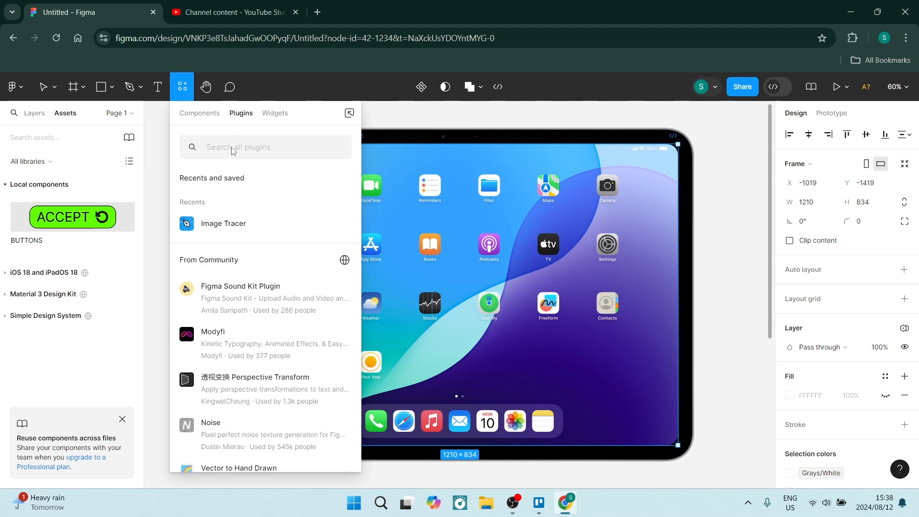
type("ANAMA")
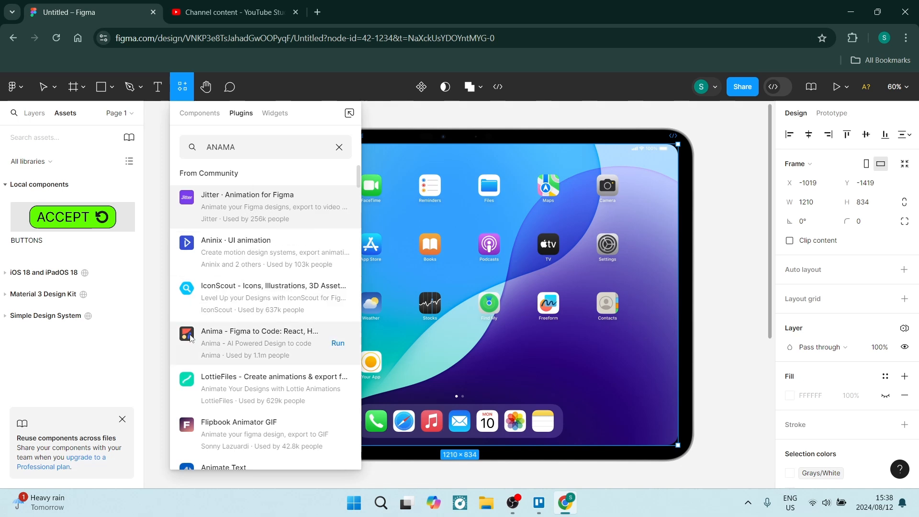
mouse_move(191, 337)
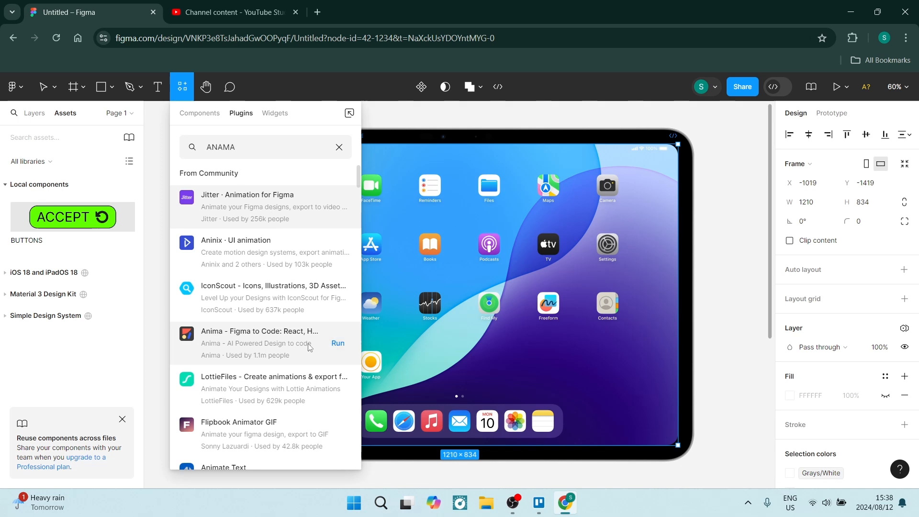
left_click(259, 343)
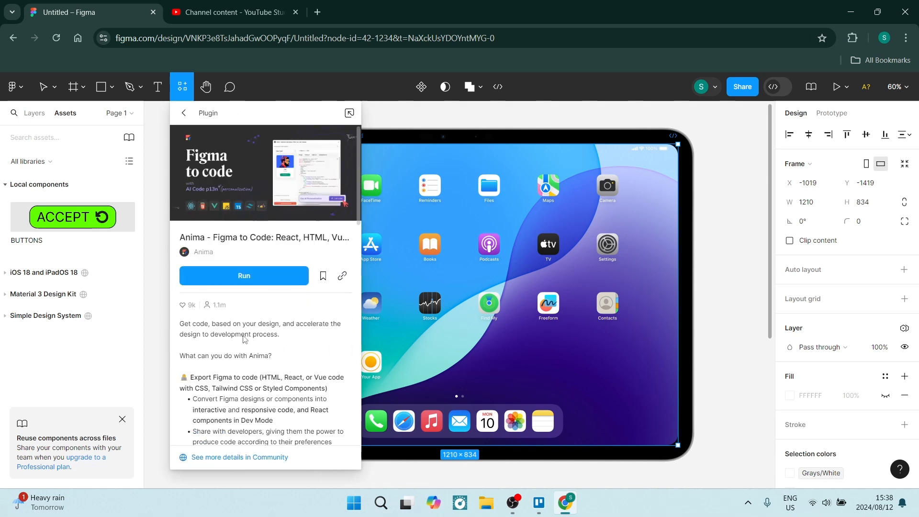
- Run the Anima plugin and choose 'Sign up for free' from its login window
left_click(44, 86)
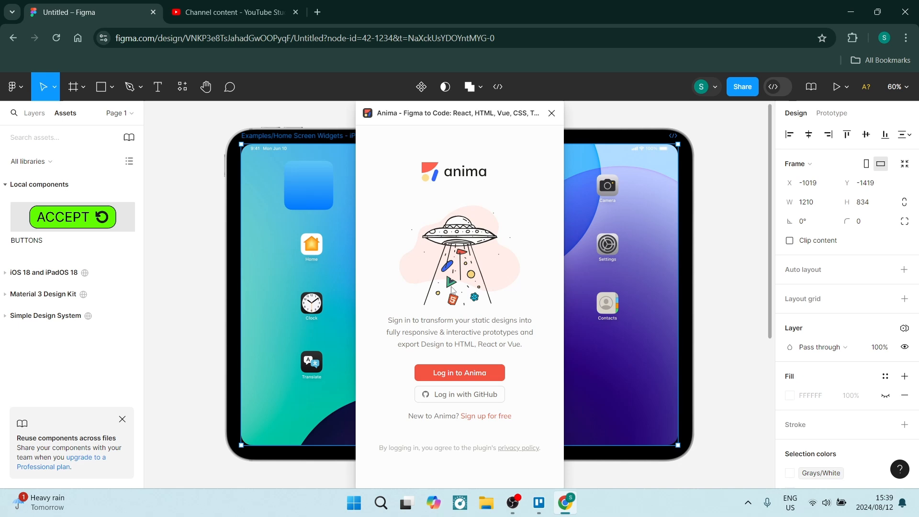
mouse_move(461, 366)
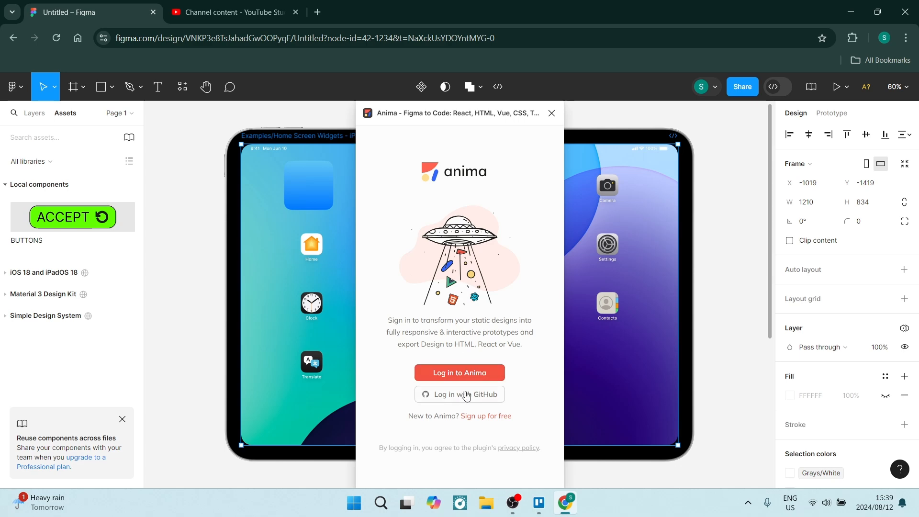
mouse_move(475, 418)
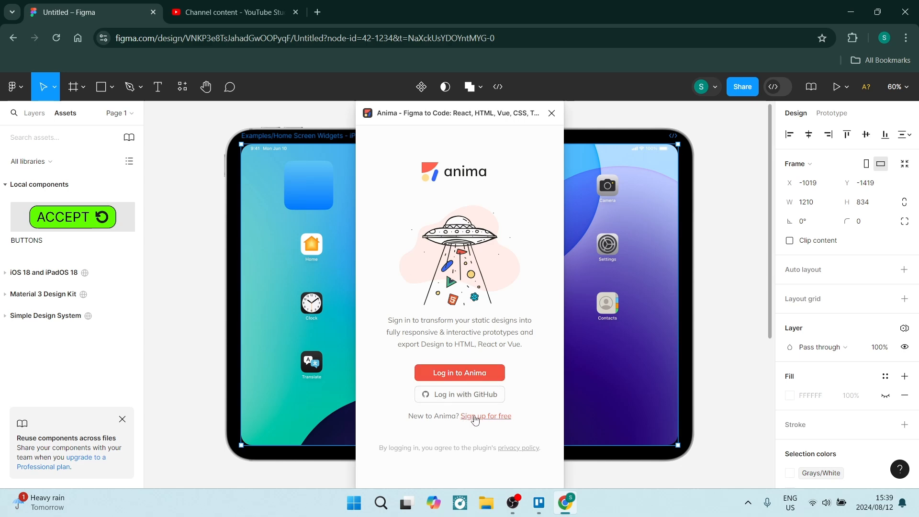
left_click(487, 416)
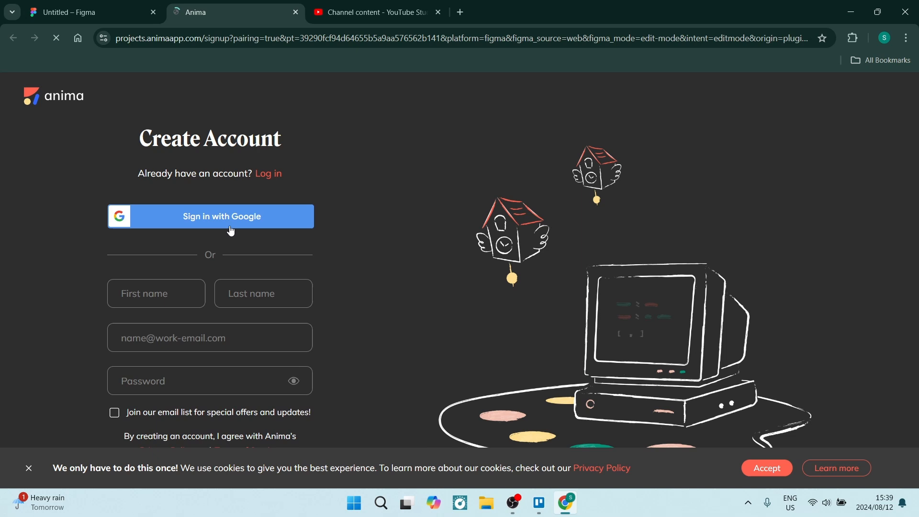
- Sign up with Google, integrate Anima with Figma and allow access on the authorization page
left_click(210, 216)
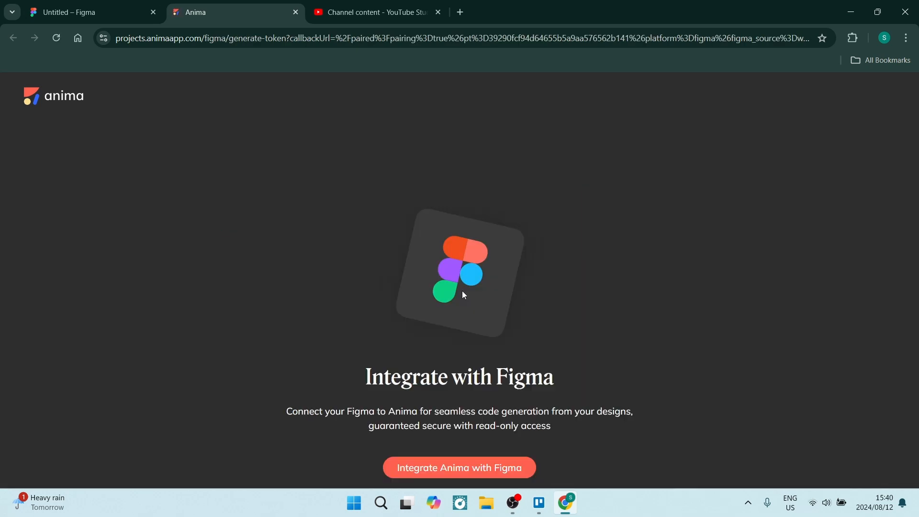
left_click(459, 468)
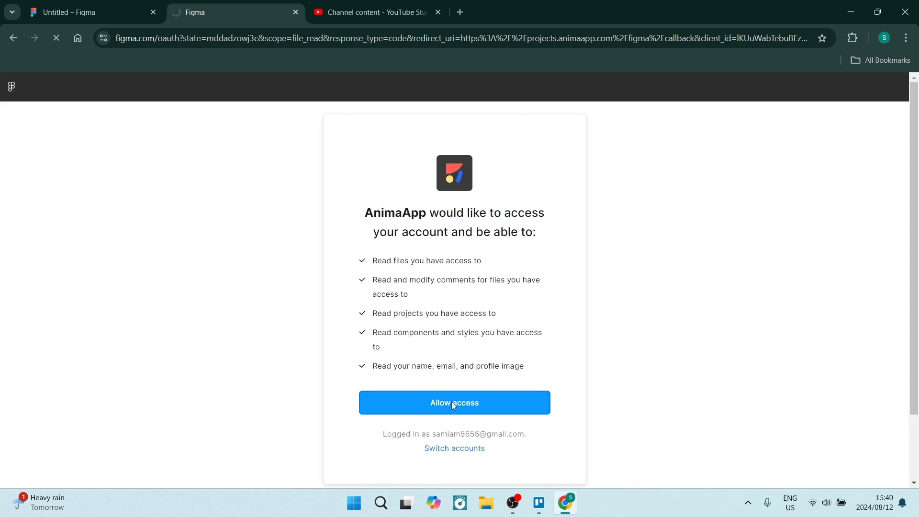
left_click(453, 403)
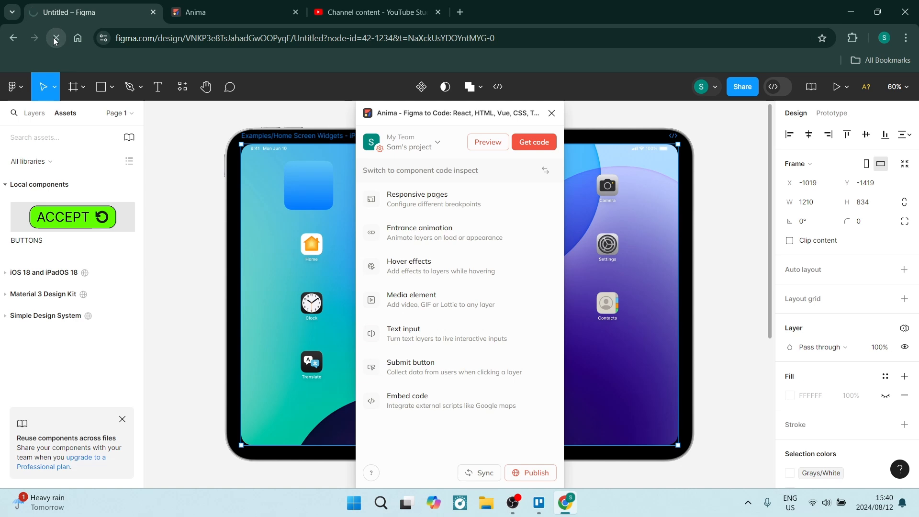
- Reload the file, rerun Anima from recent plugins and start adding a media element
left_click(53, 38)
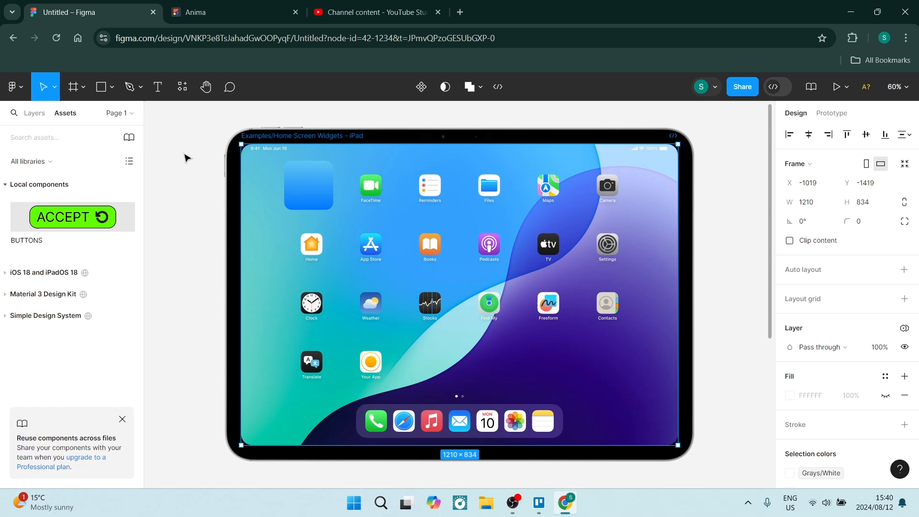
left_click(181, 87)
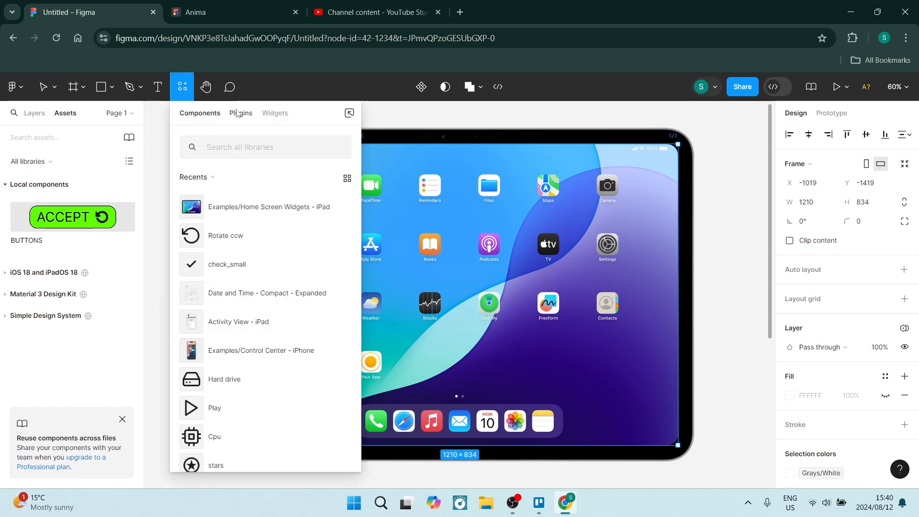
left_click(241, 113)
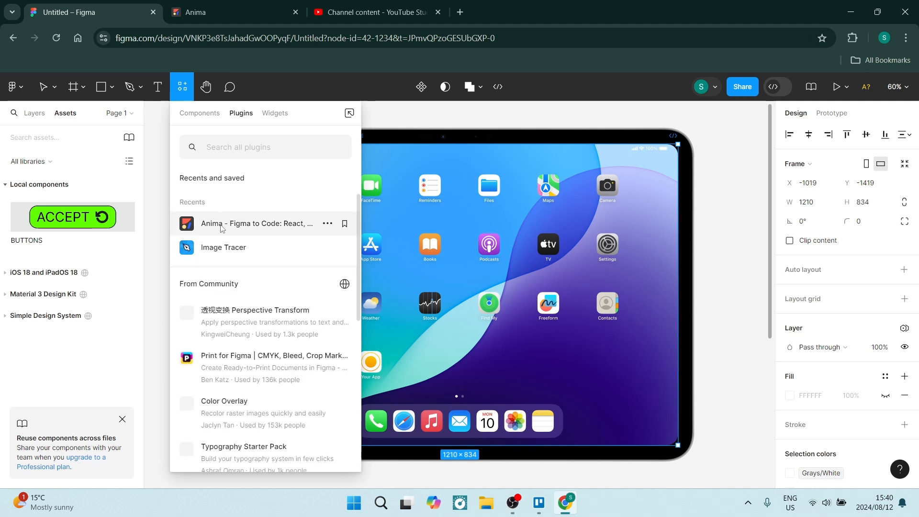
left_click(44, 86)
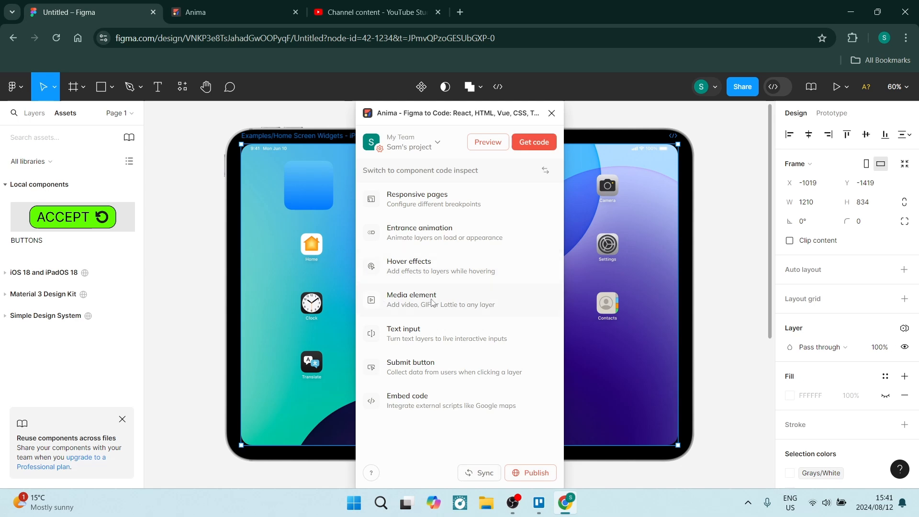
left_click(411, 299)
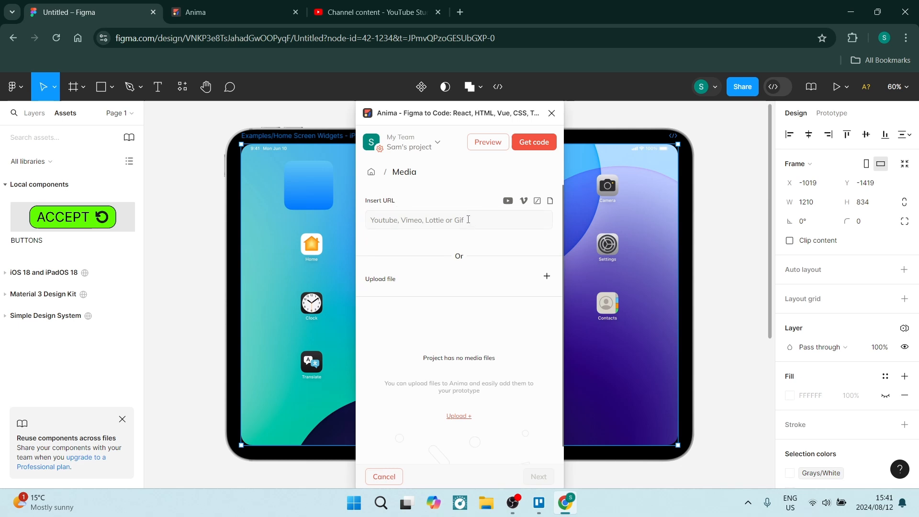
- Focus Anima's media URL field, then switch to the YouTube Studio channel content tab
left_click(459, 220)
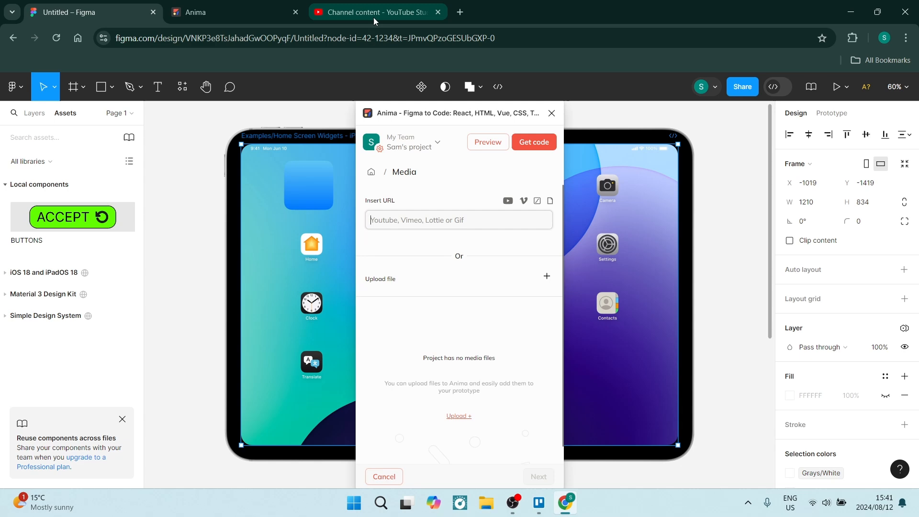
left_click(372, 11)
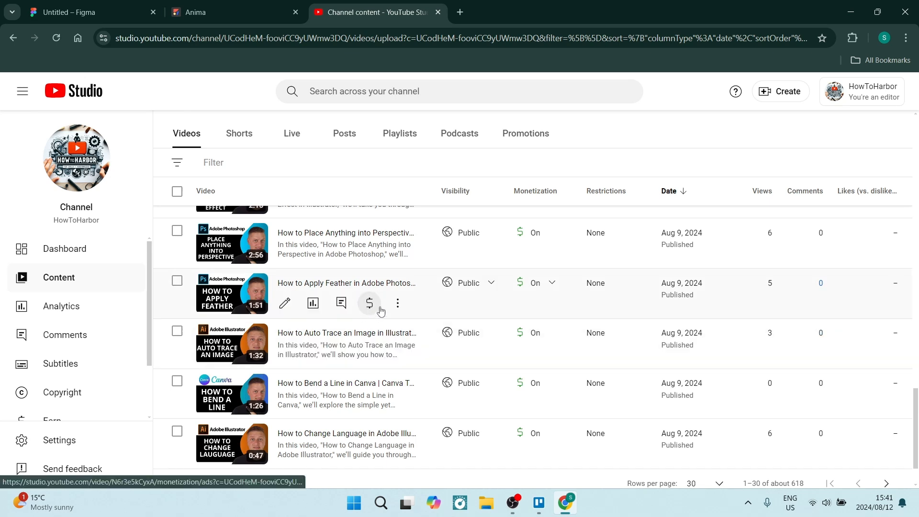
mouse_move(369, 303)
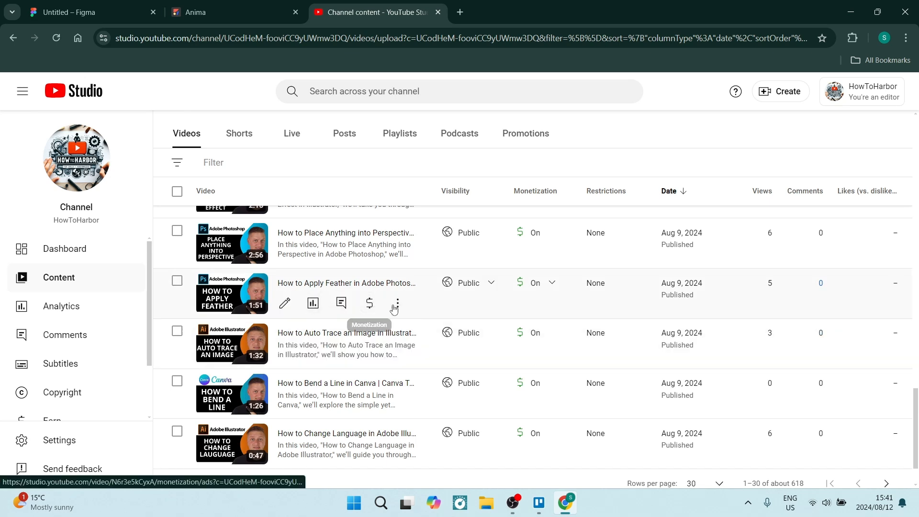
- Get the shareable link for the Apply Feather tutorial video and return to the Figma tab
left_click(396, 304)
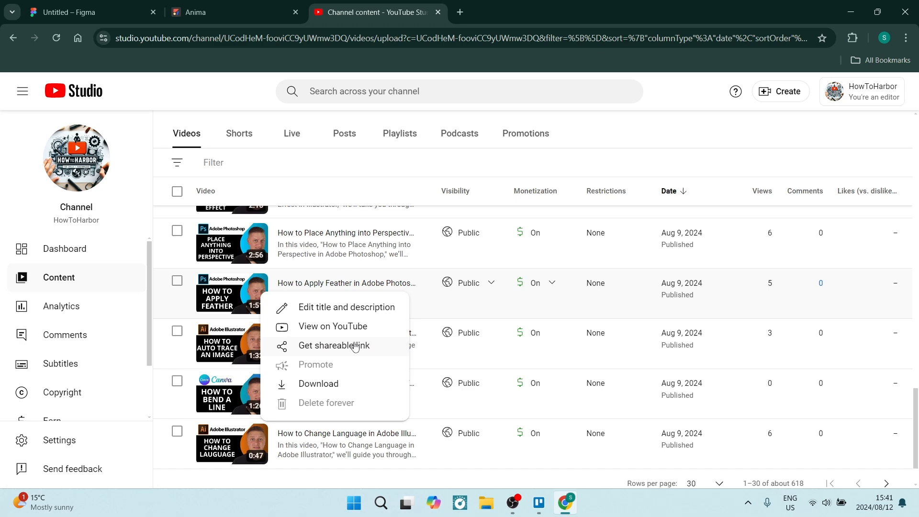
mouse_move(405, 307)
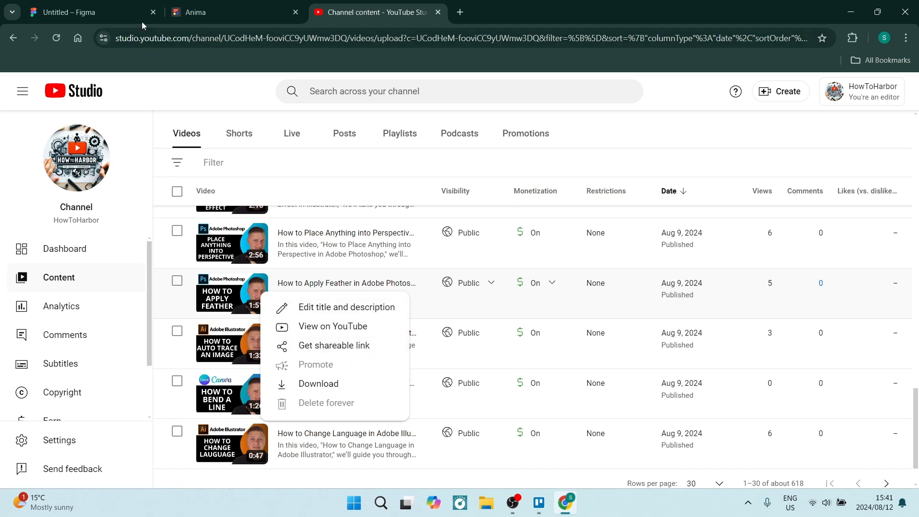
left_click(77, 12)
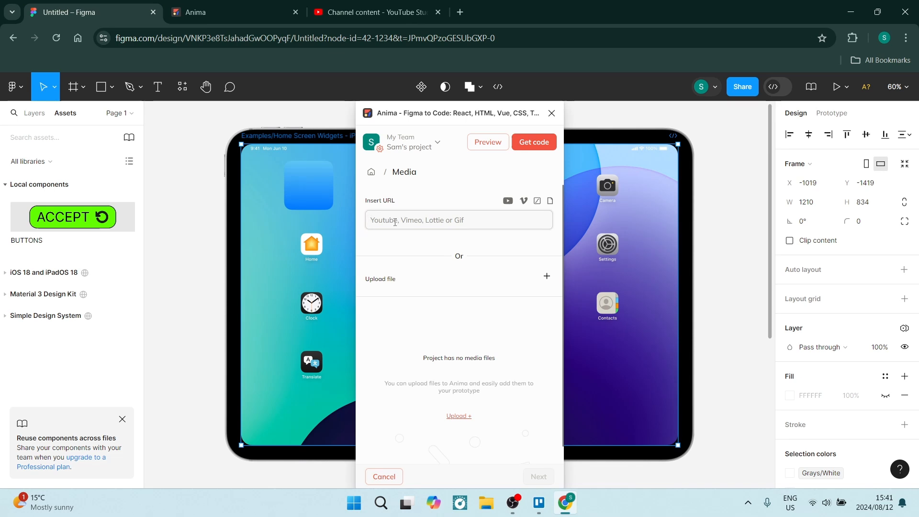
type("https://youtu.be/N6r3e5kCyxA")
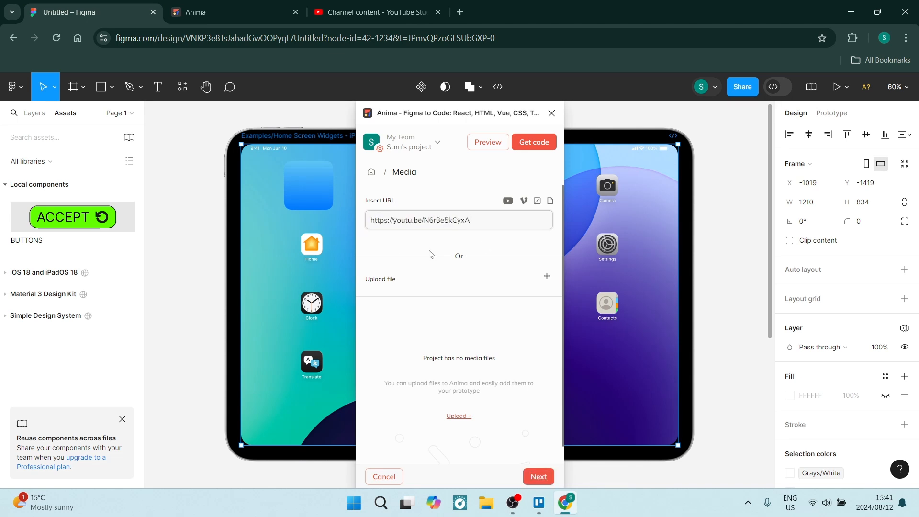
mouse_move(451, 268)
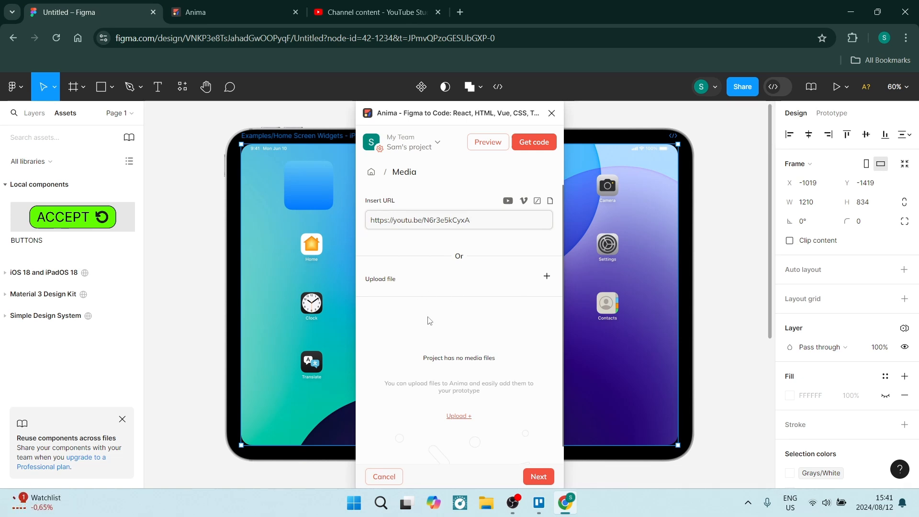
left_click(458, 220)
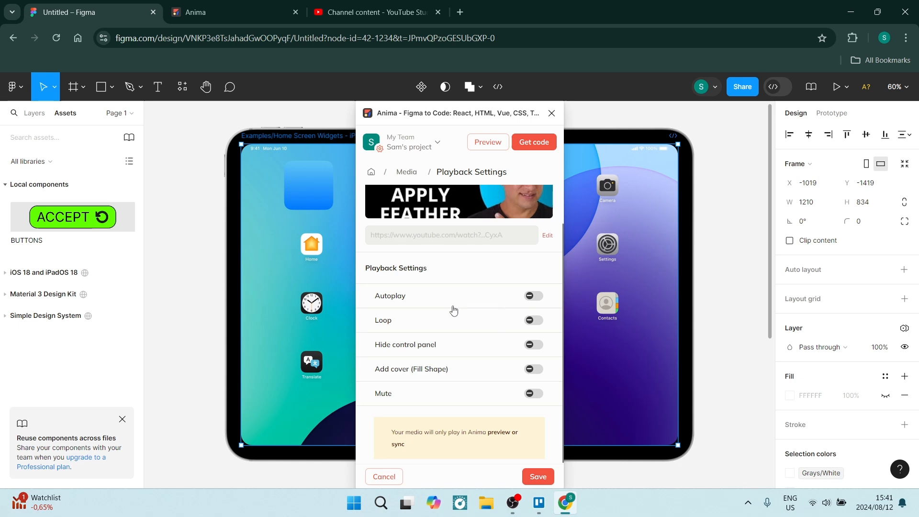
mouse_move(454, 315)
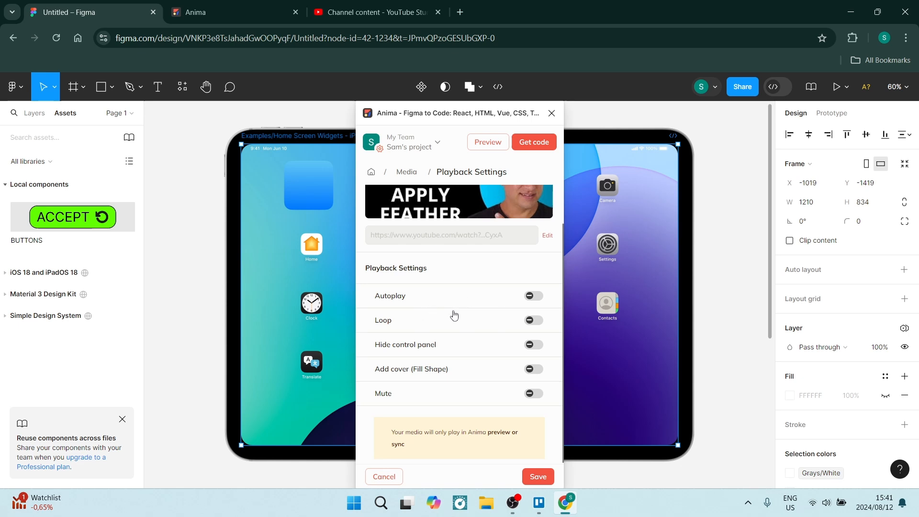
mouse_move(463, 350)
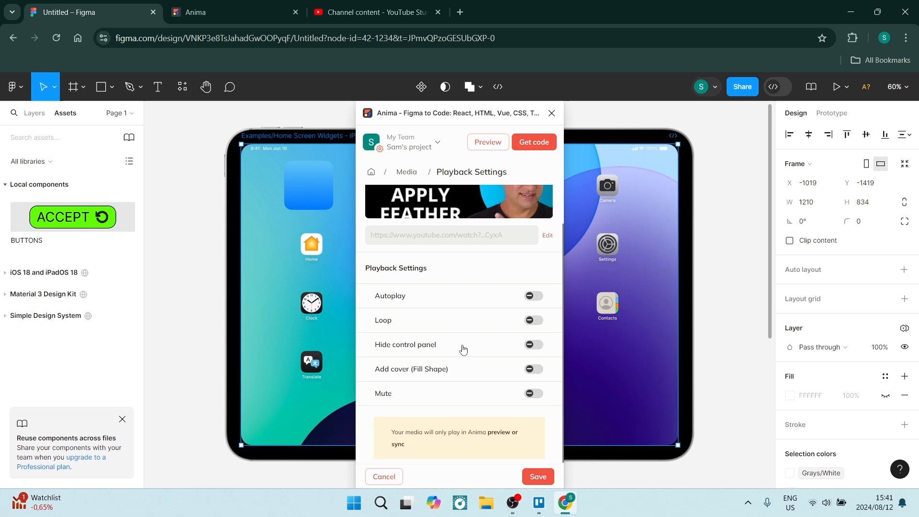
mouse_move(456, 372)
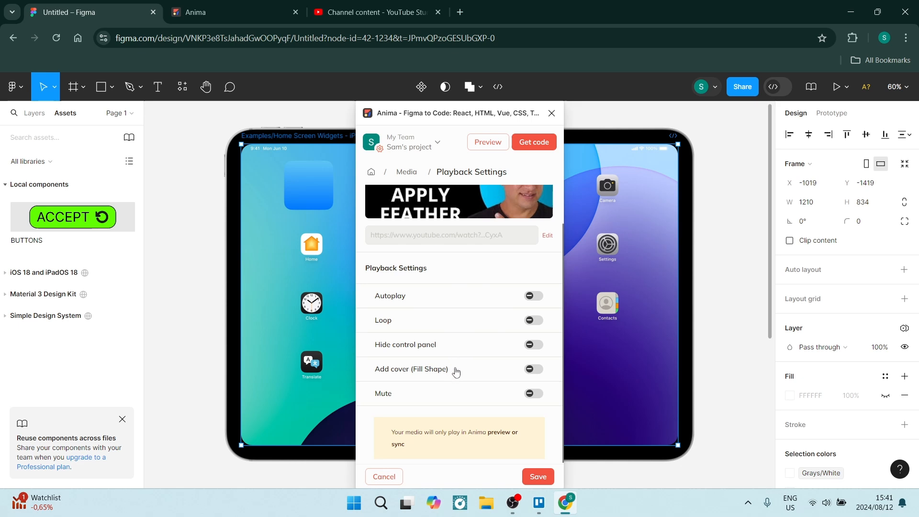
mouse_move(456, 398)
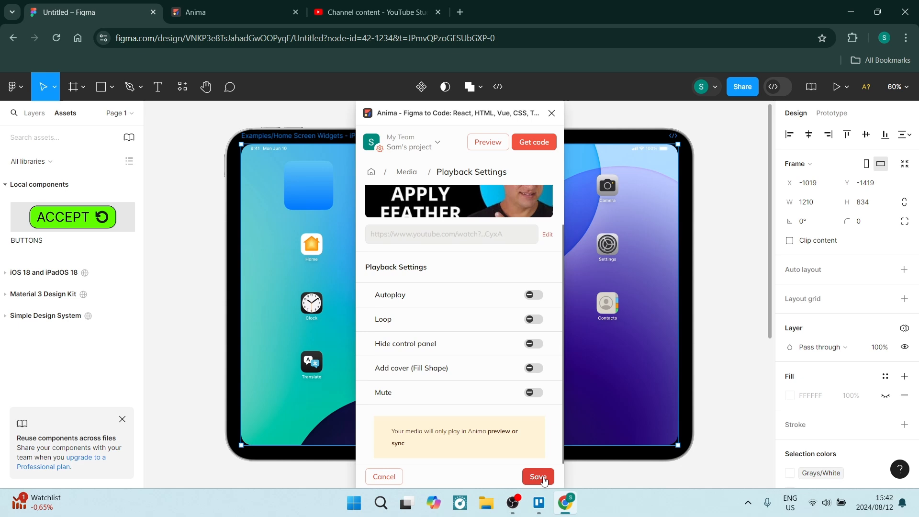
- Save the video media element with Autoplay, Loop, Hide controls, Cover and Mute all off
left_click(536, 477)
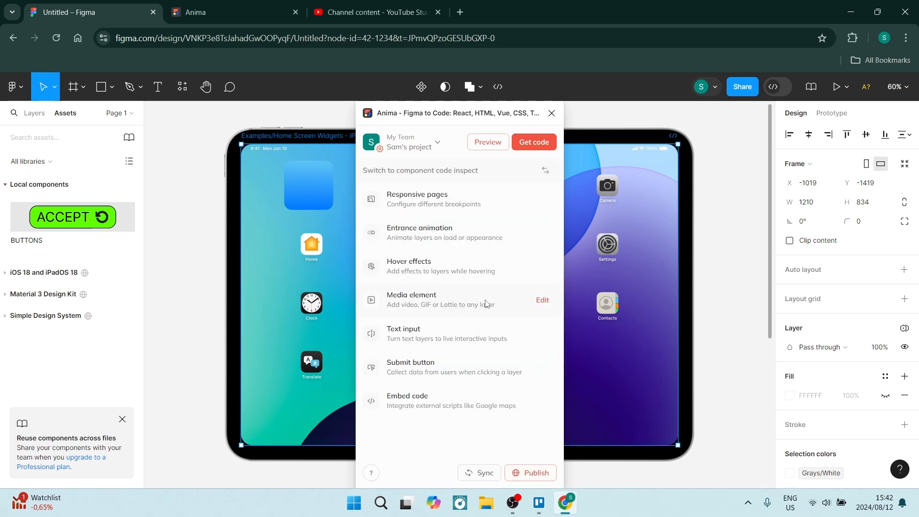
- Publish the iPad design from Anima, reaching the framework preference prompt
left_click(532, 142)
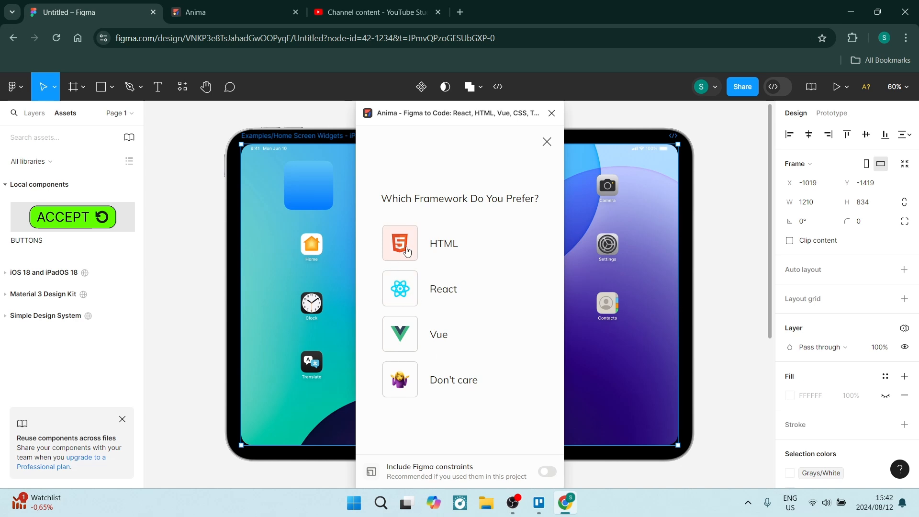
mouse_move(428, 395)
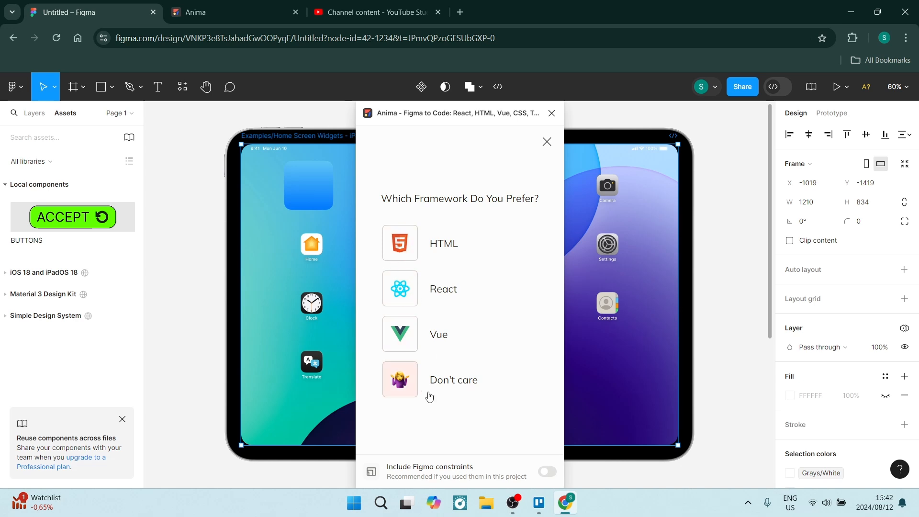
mouse_move(441, 386)
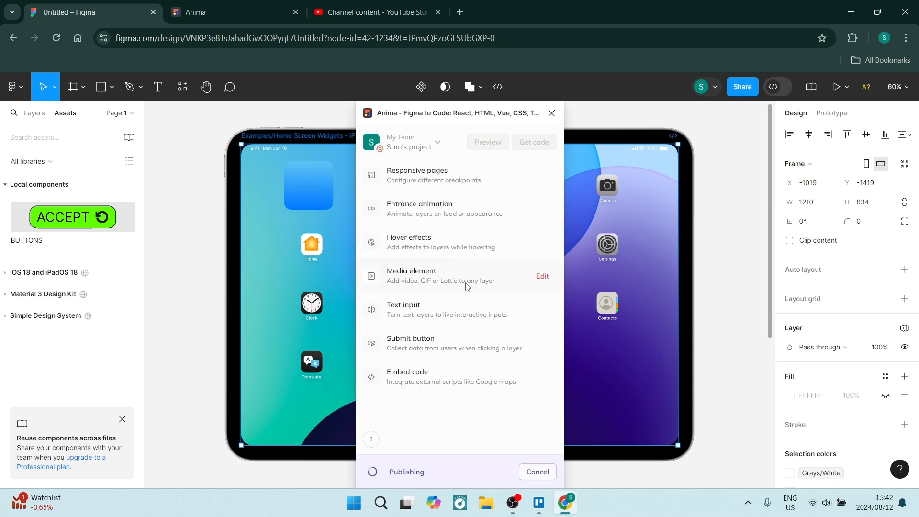
mouse_move(432, 400)
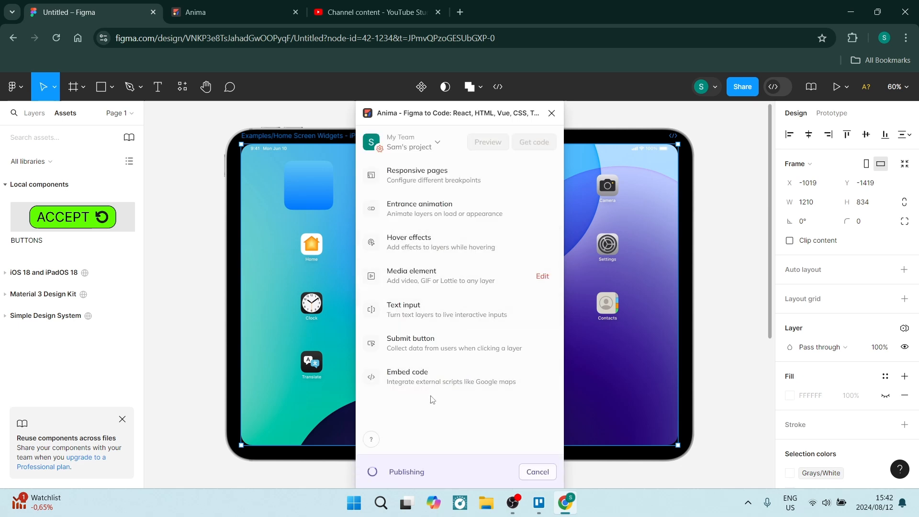